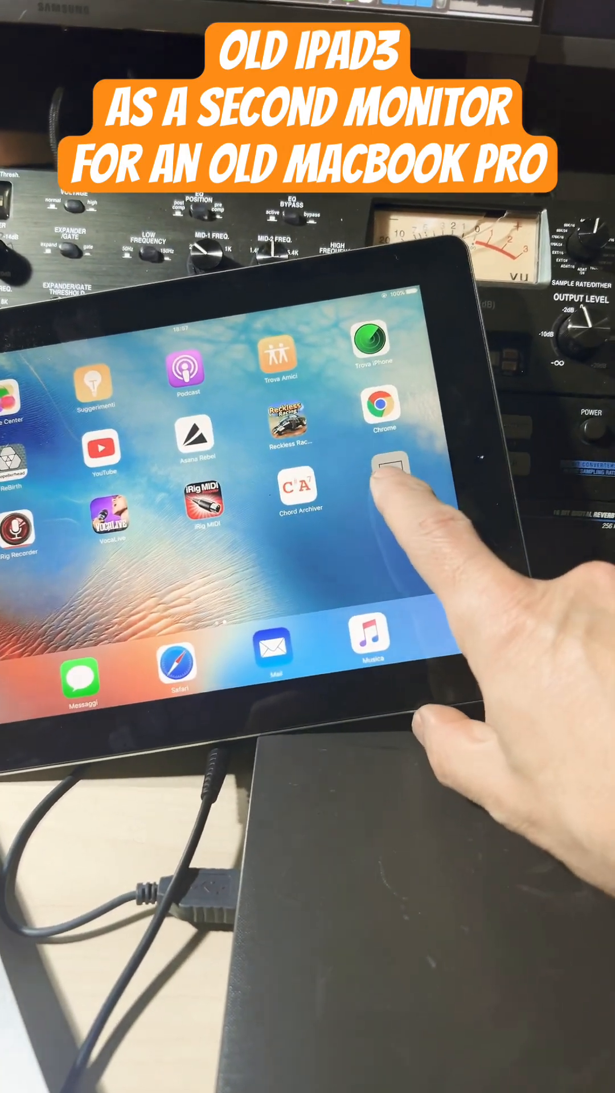
Launch Yam Air on the iPad so it can request a connection to the Mac.
click(383, 481)
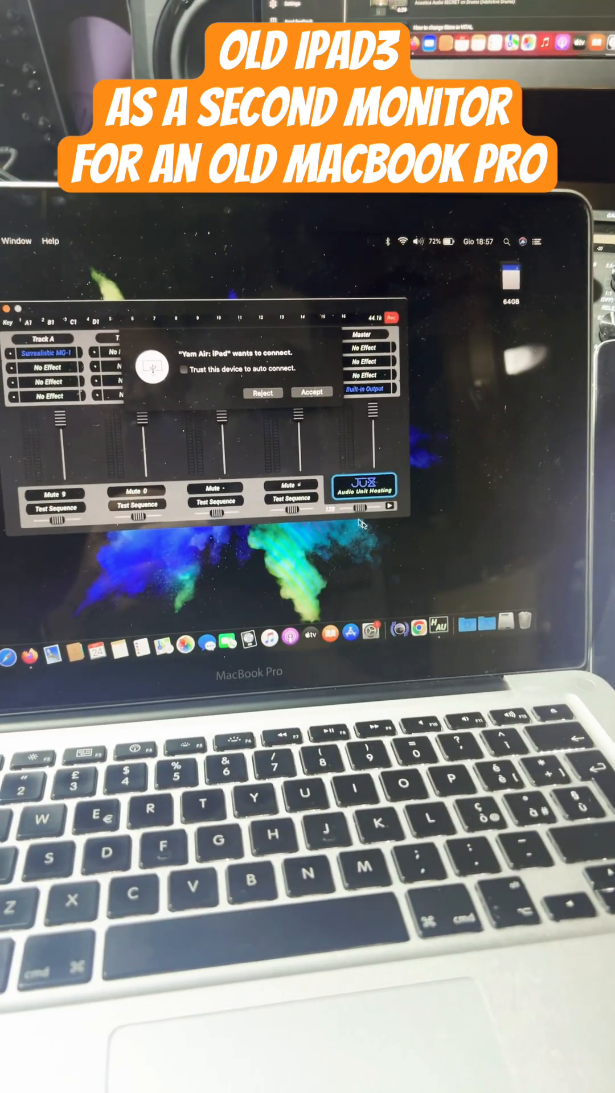
Accept the 'iPad wants to connect' alert so the iPad becomes a second monitor.
click(312, 390)
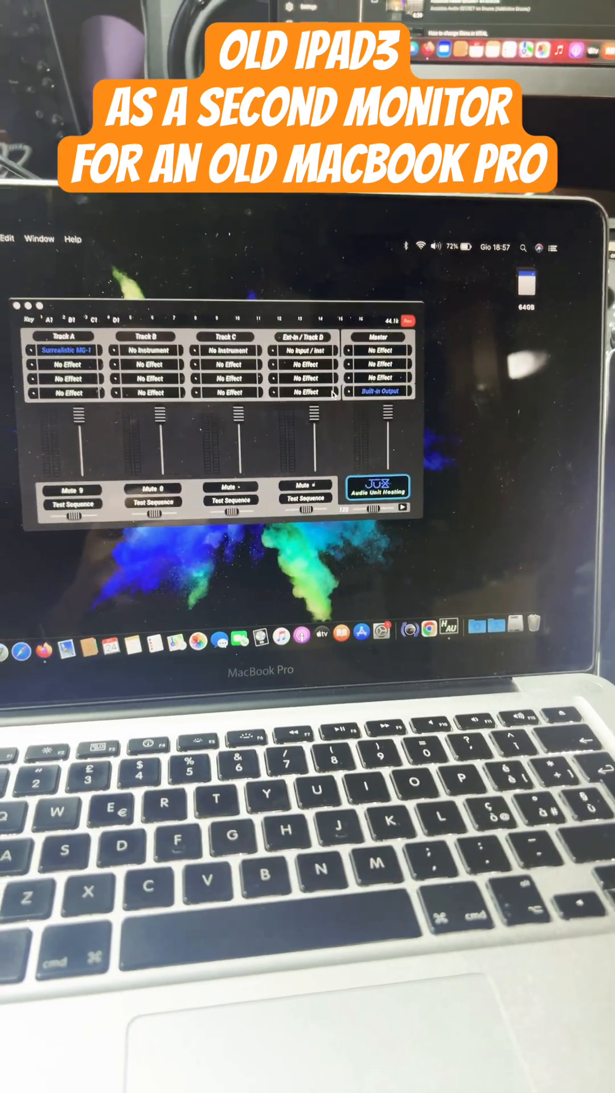